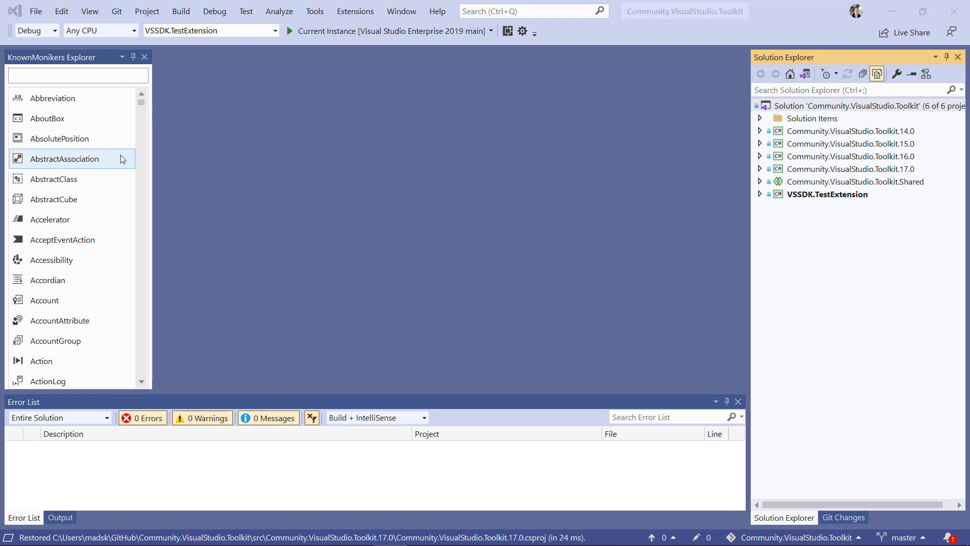
mouse_move(176, 282)
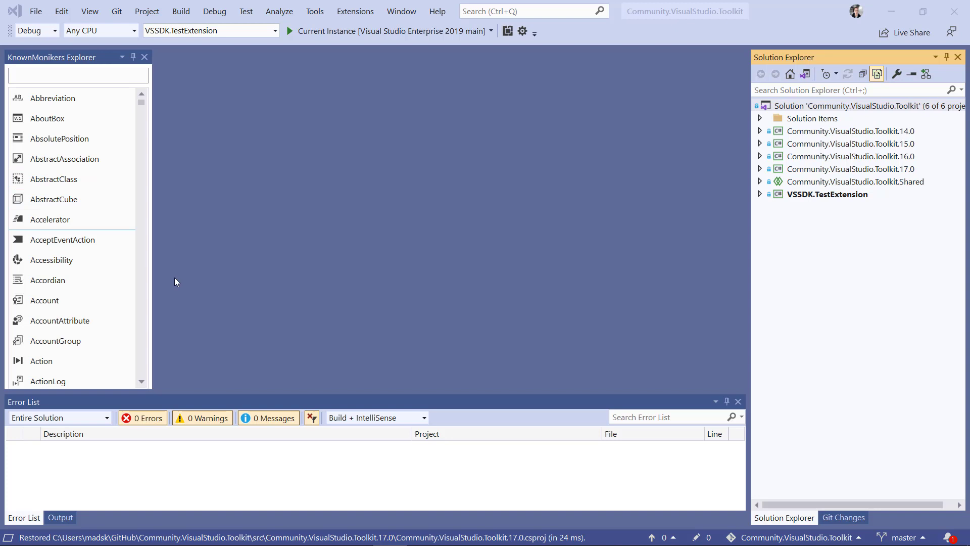
mouse_move(693, 484)
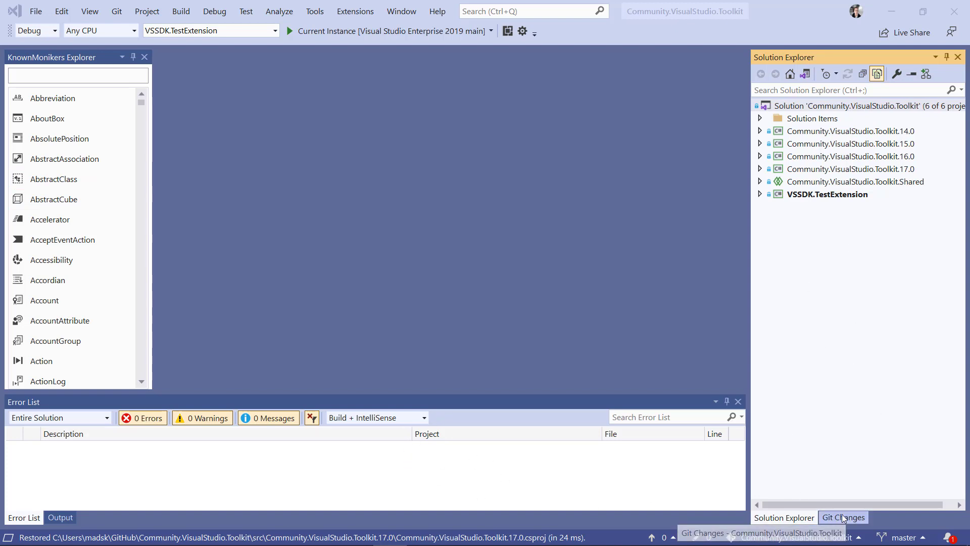
- Switch to the Git Changes window and open the Extensions menu
left_click(843, 517)
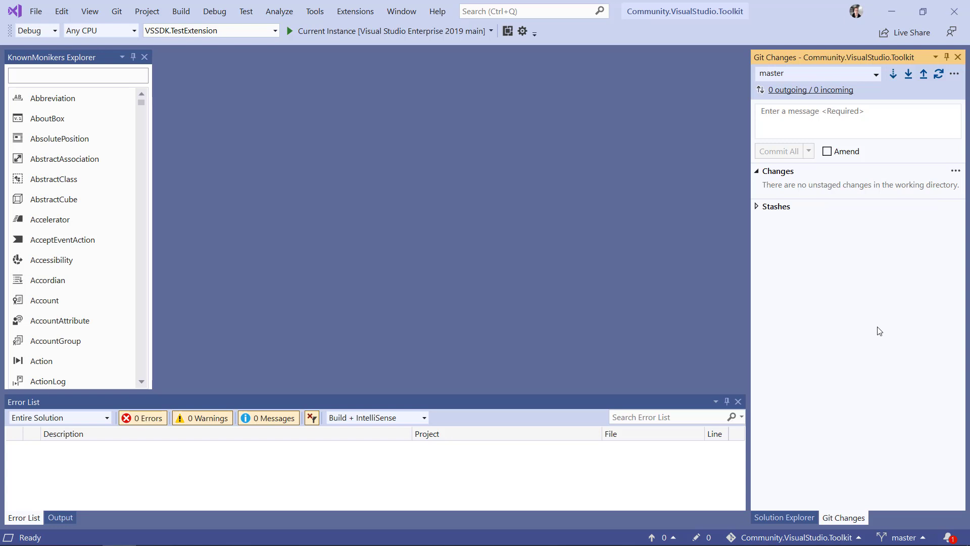
left_click(354, 11)
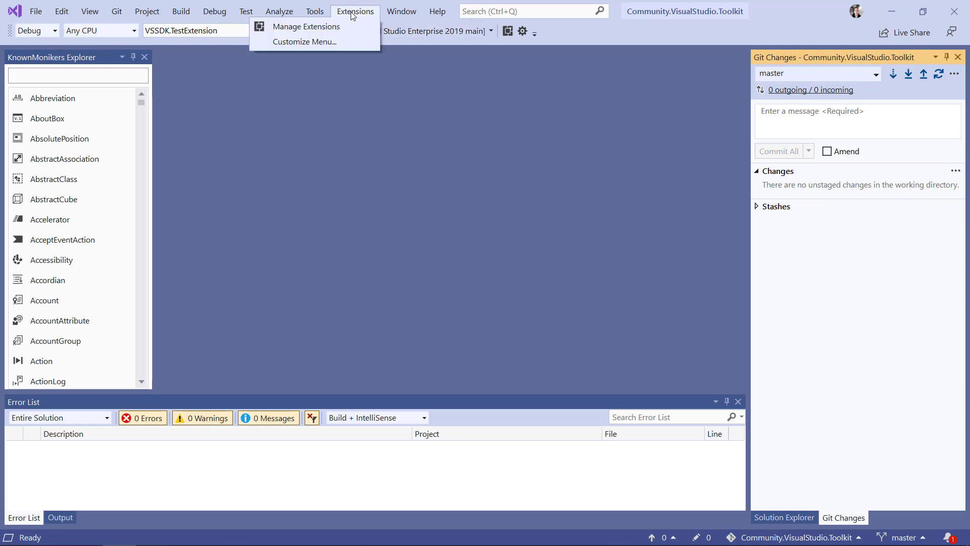
- Search Manage Extensions for 'reset tool' to find Reset Tool Windows, then close the manager
left_click(306, 26)
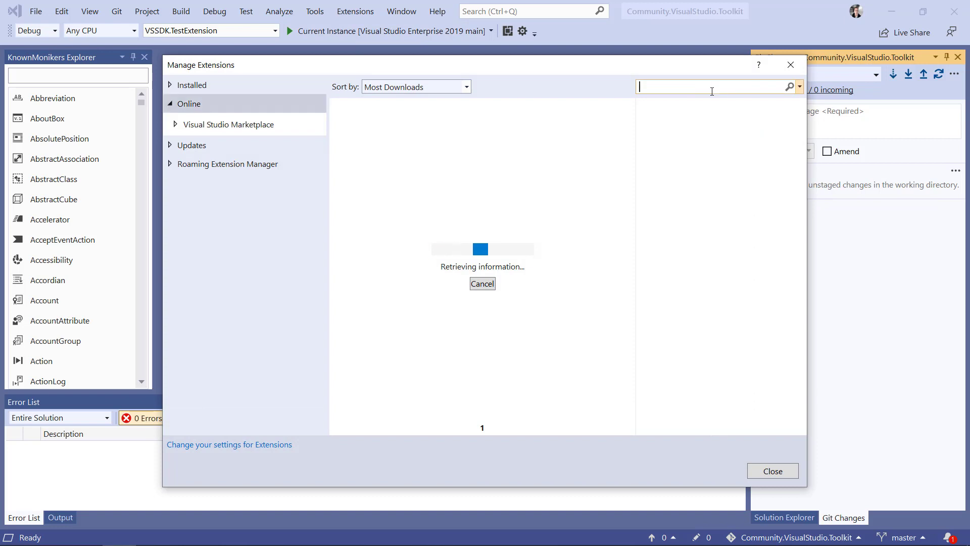
type("rea")
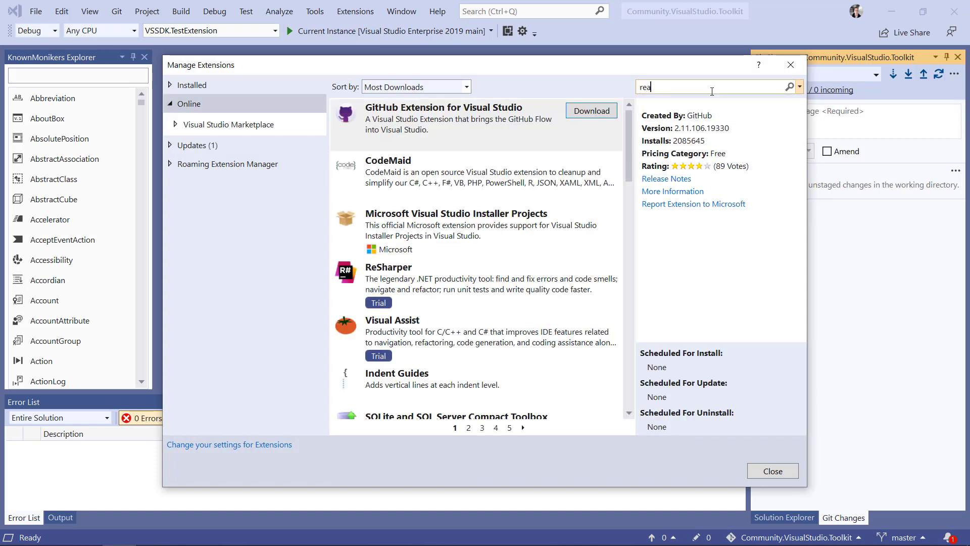
type("reset tool")
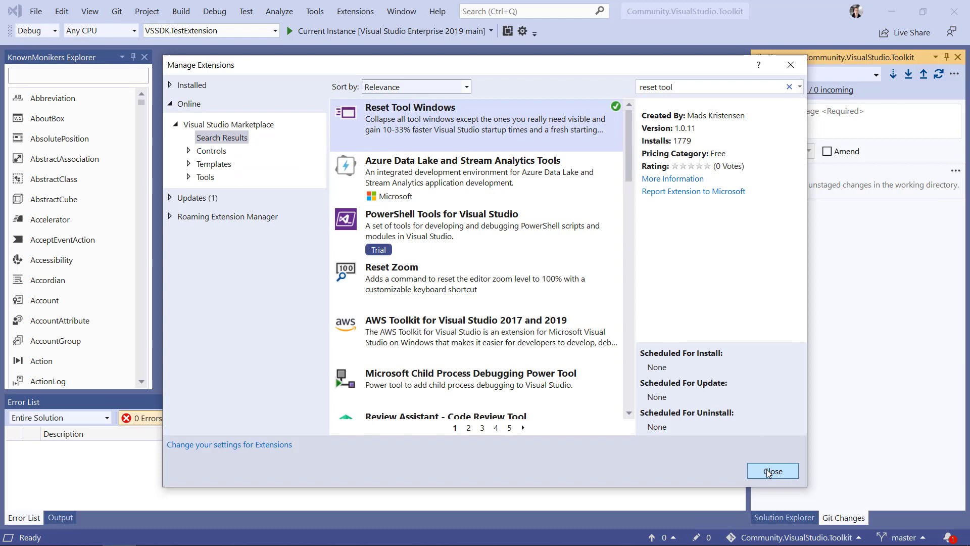
left_click(772, 471)
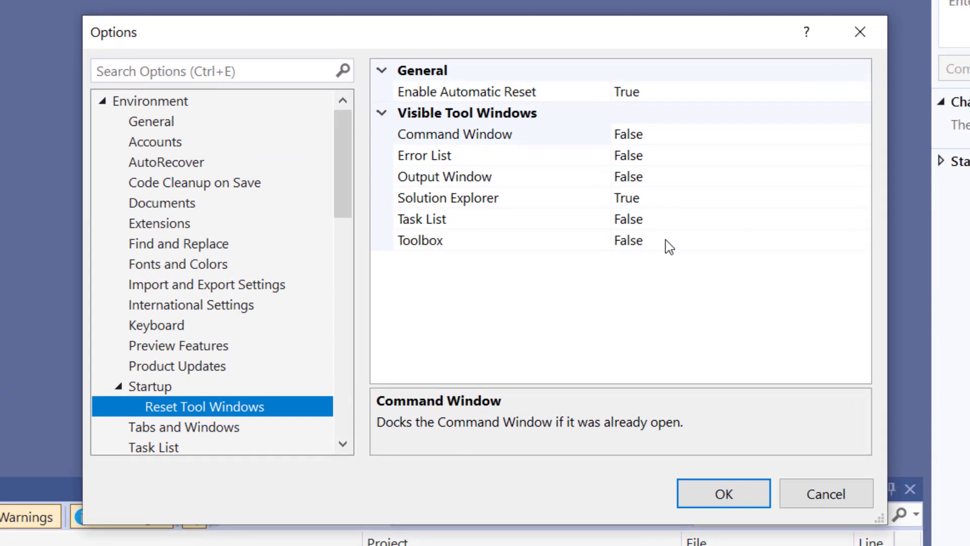
mouse_move(625, 108)
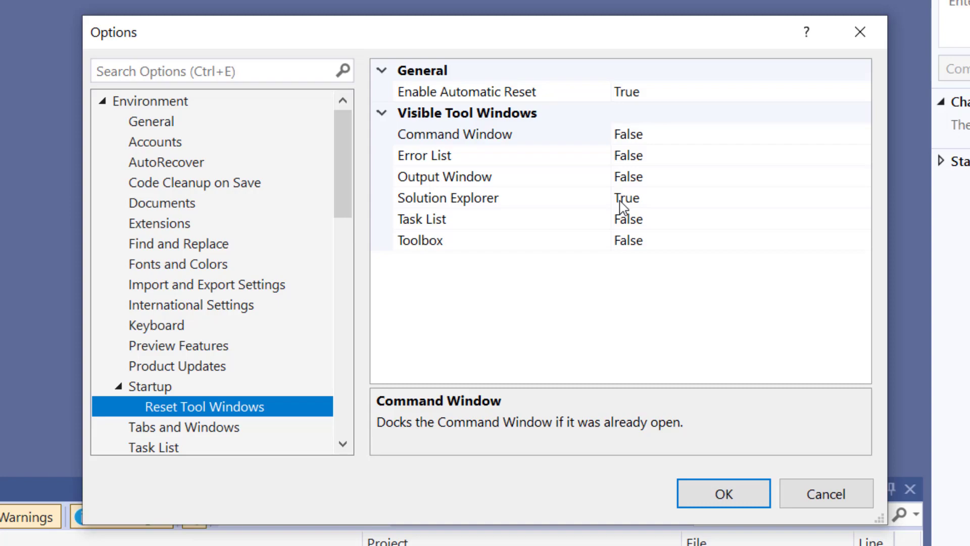
- Accept the Reset Tool Windows startup settings with OK and exit Visual Studio
left_click(722, 493)
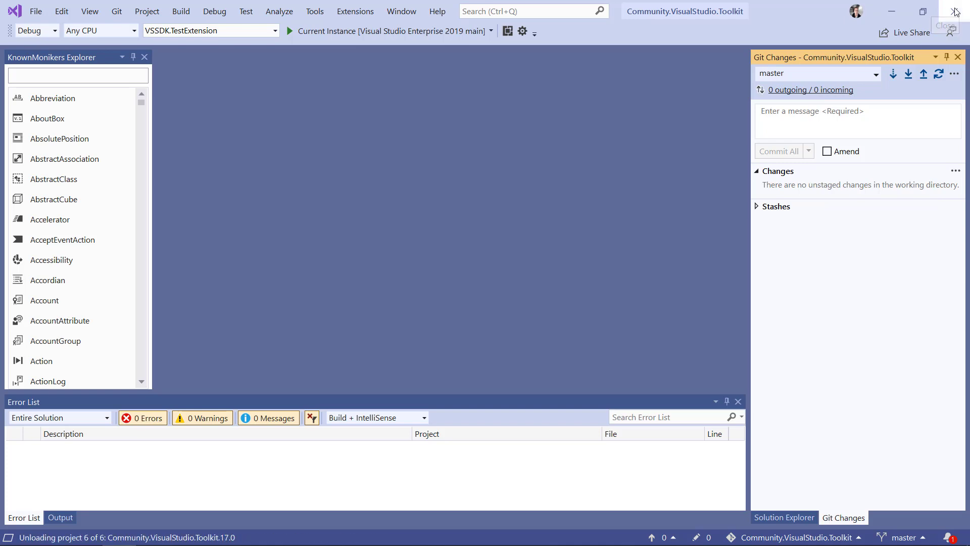
left_click(955, 11)
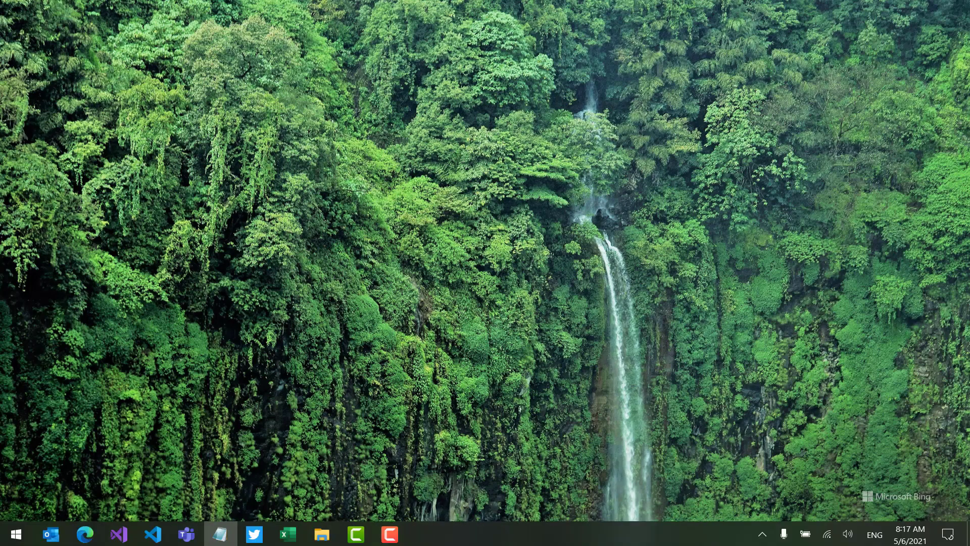